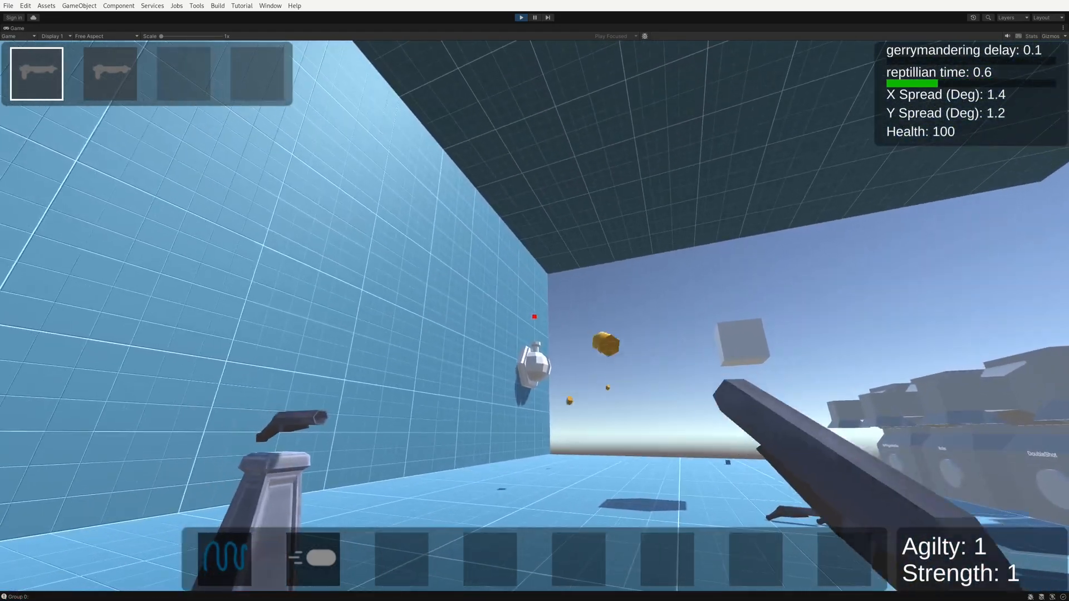
Step: Leave the Game view to show the projectile trajectory component with sine vertical and cosine horizontal paths
{"action": "key", "text": "Escape"}
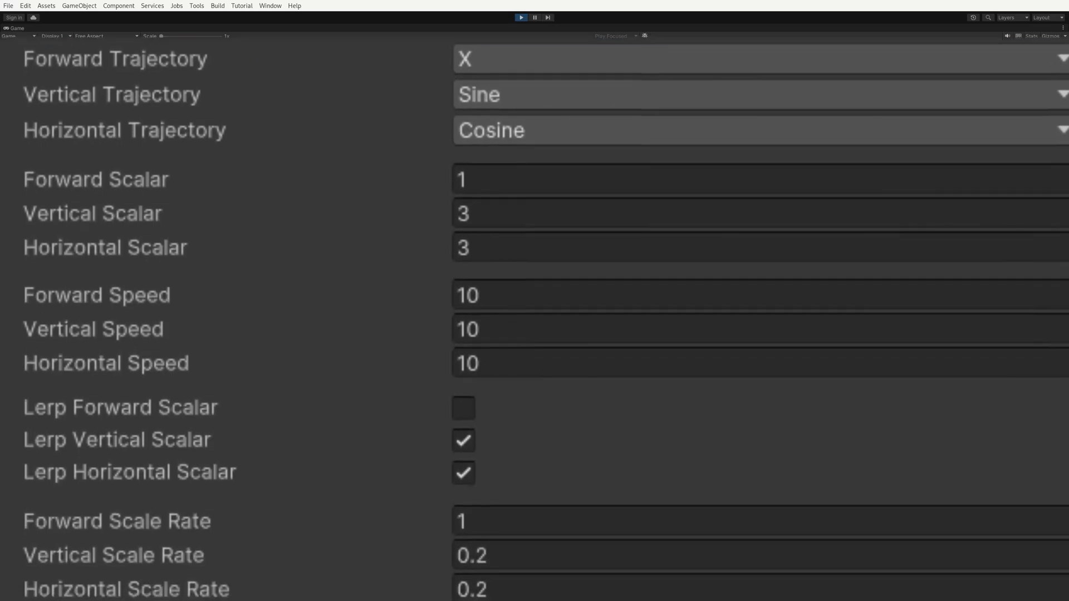
Step: Arrange the hotbar with a spread modifier and four bullet modifiers, glance at the Scene view turrets, then return to Game view
{"action": "scroll", "scroll_direction": "down", "scroll_amount": 3}
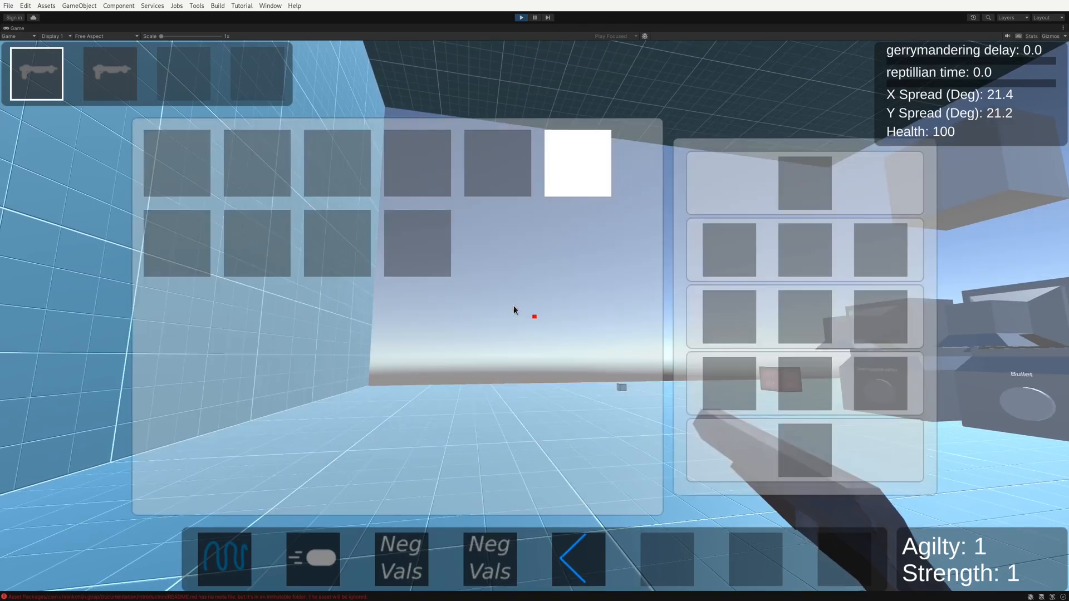
{"action": "left_click", "coordinate": [208, 28]}
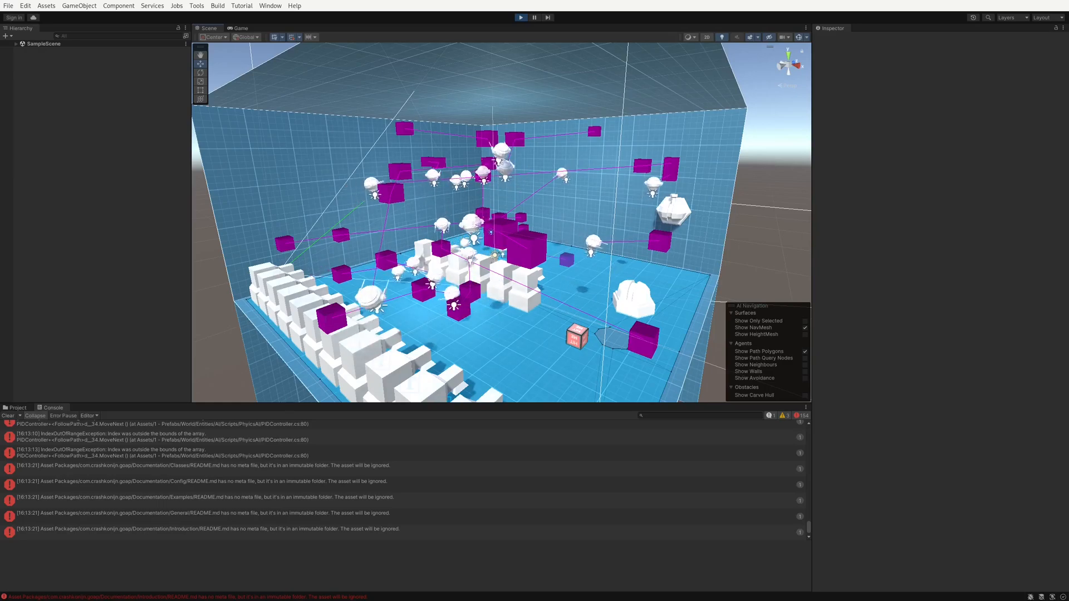
{"action": "left_click", "coordinate": [520, 17]}
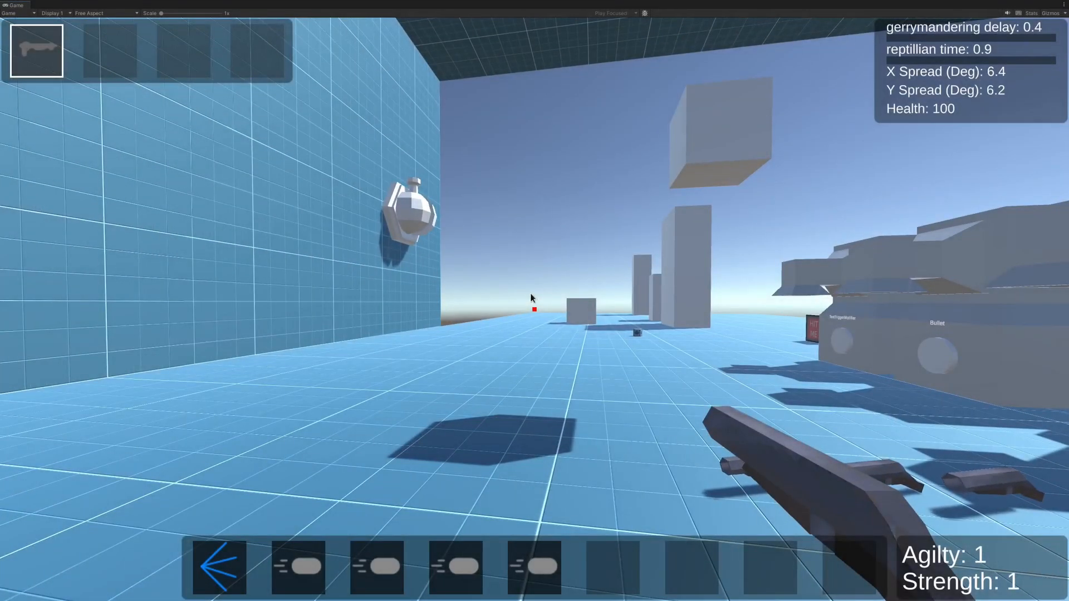